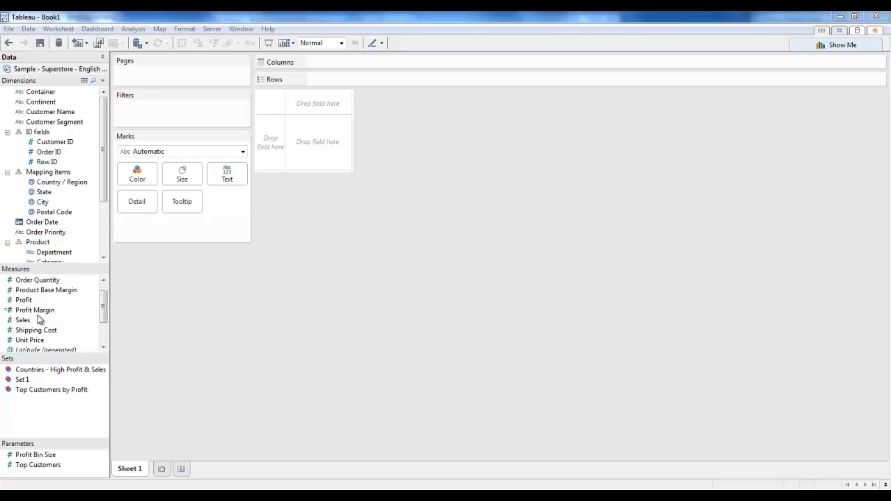
Step: Plot total sales for all customer names as a horizontal bar chart
{"action": "left_click_drag", "start_coordinate": [23, 320], "coordinate": [348, 62]}
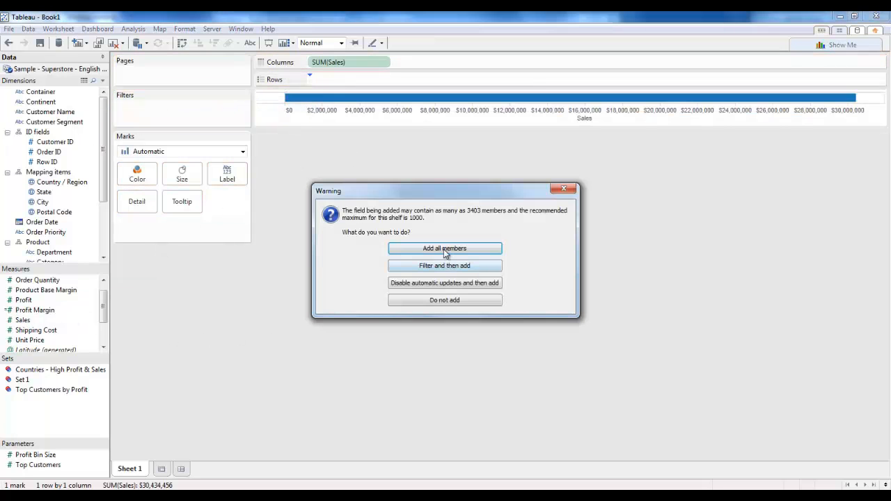
{"action": "left_click", "coordinate": [444, 248]}
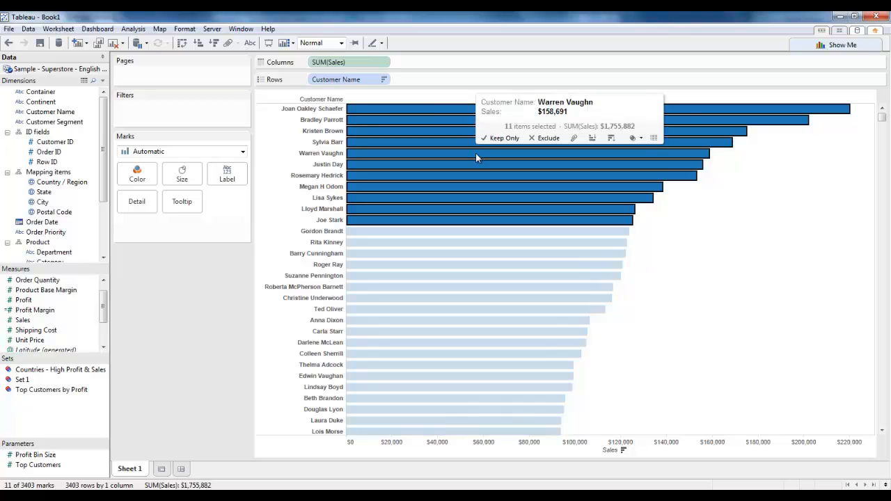
{"action": "right_click", "coordinate": [494, 171]}
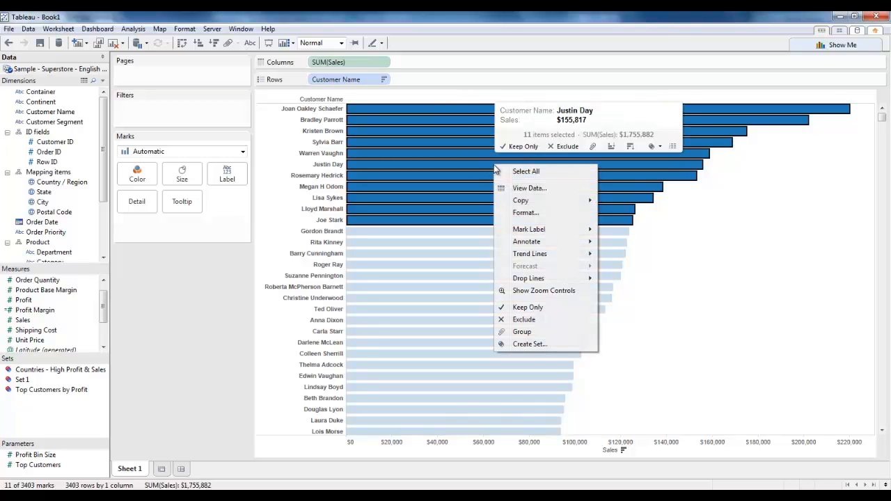
{"action": "left_click", "coordinate": [529, 344]}
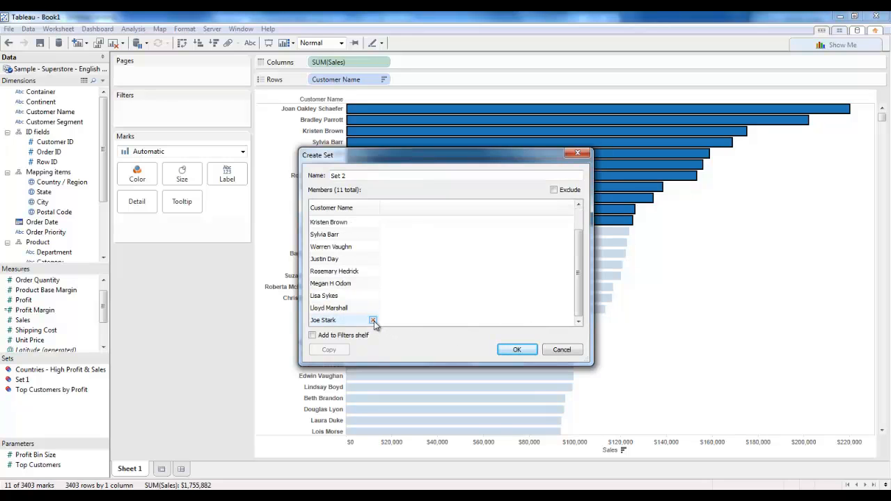
{"action": "left_click", "coordinate": [374, 320]}
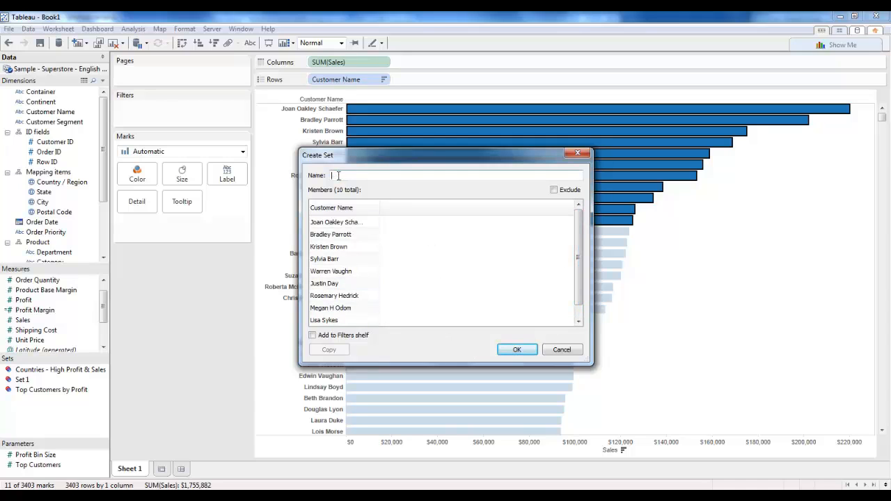
{"action": "type", "text": "Top 10 Customers"}
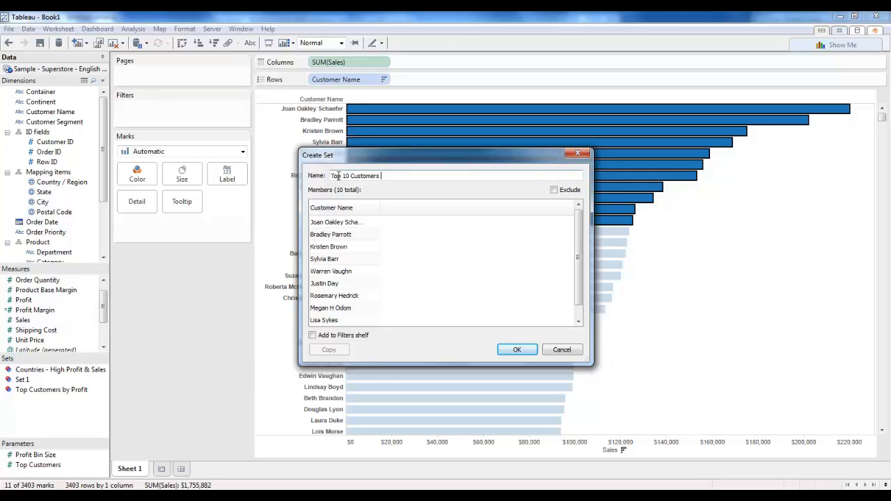
{"action": "type", "text": "by Sales"}
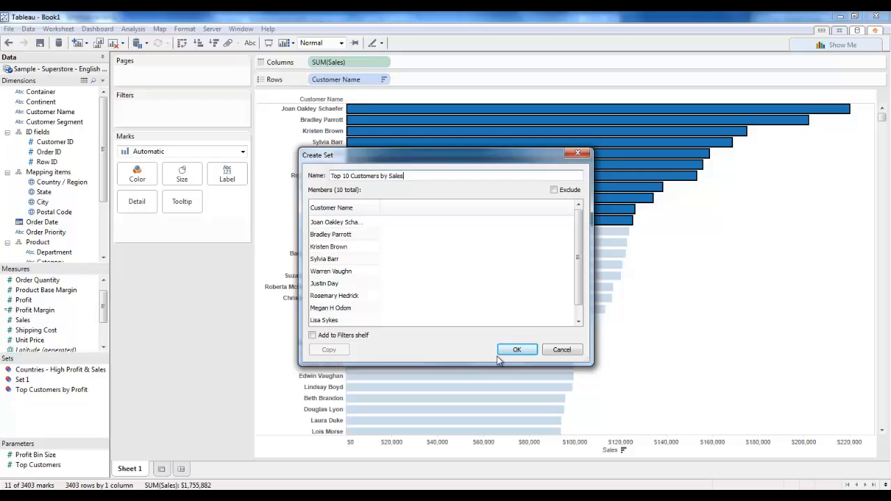
{"action": "left_click", "coordinate": [516, 349]}
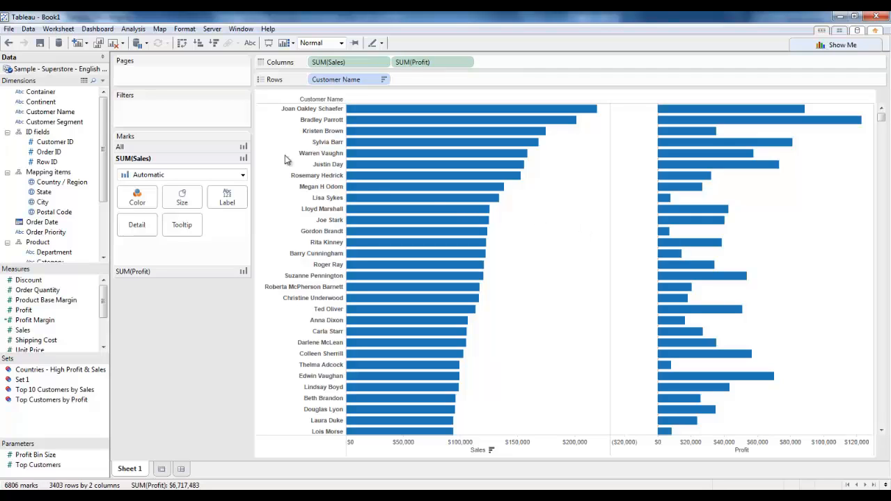
Step: Define a new Customer Name set ranked top 10 by summed Profit
{"action": "right_click", "coordinate": [50, 111]}
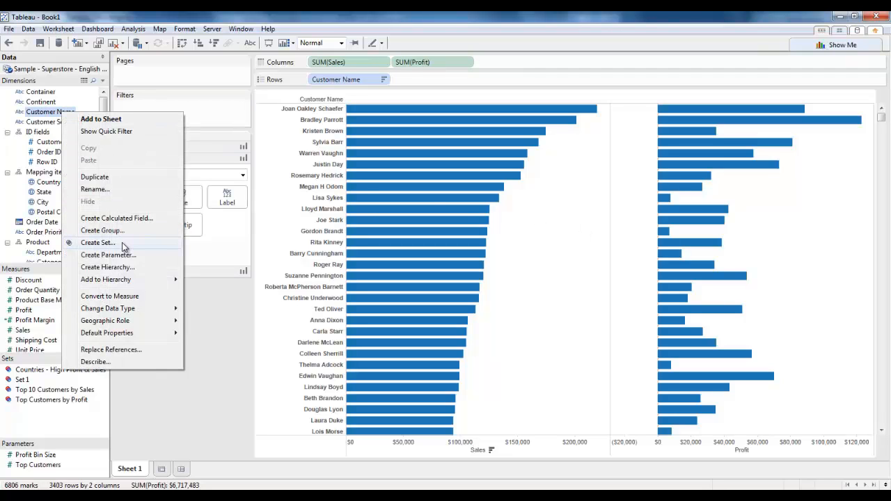
{"action": "left_click", "coordinate": [98, 242]}
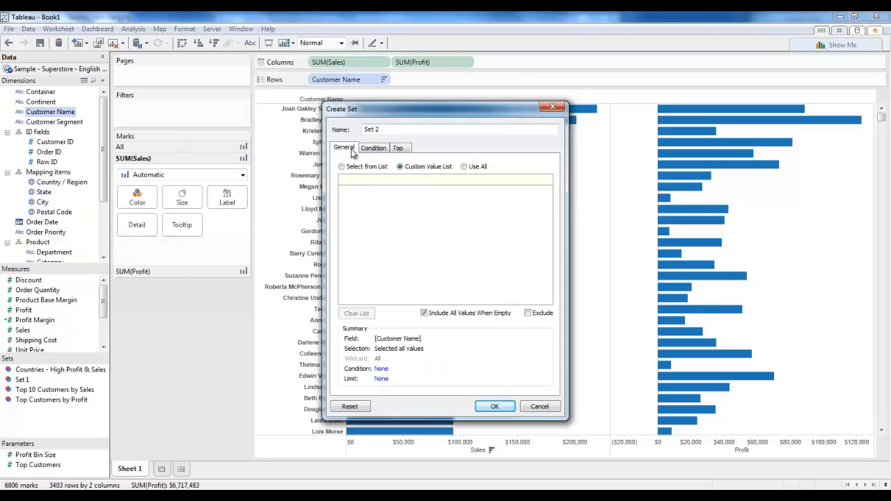
{"action": "left_click", "coordinate": [373, 147]}
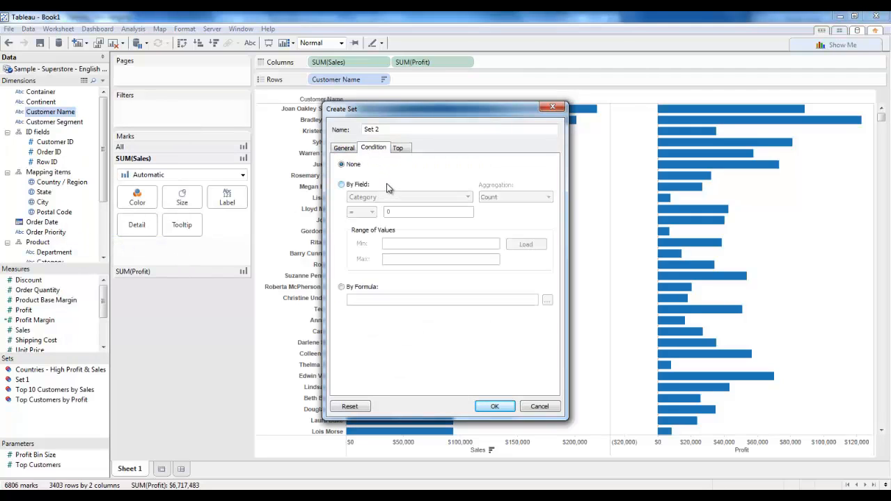
{"action": "left_click", "coordinate": [397, 146]}
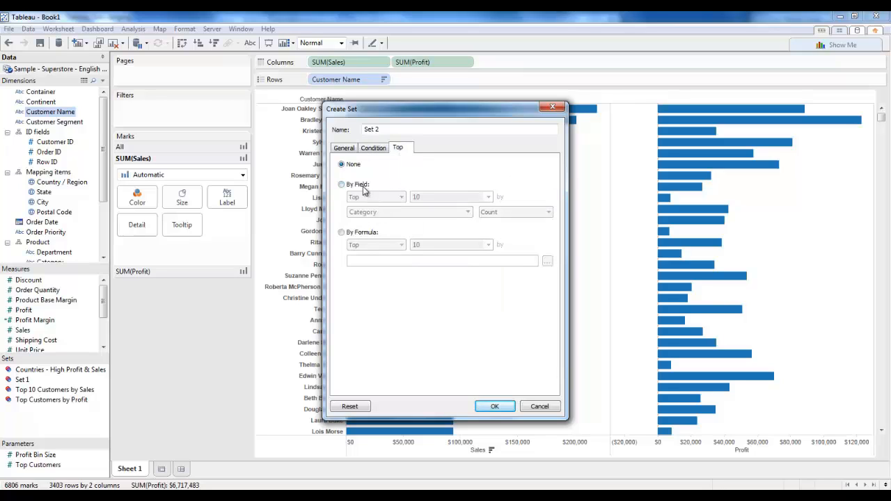
{"action": "left_click", "coordinate": [341, 184]}
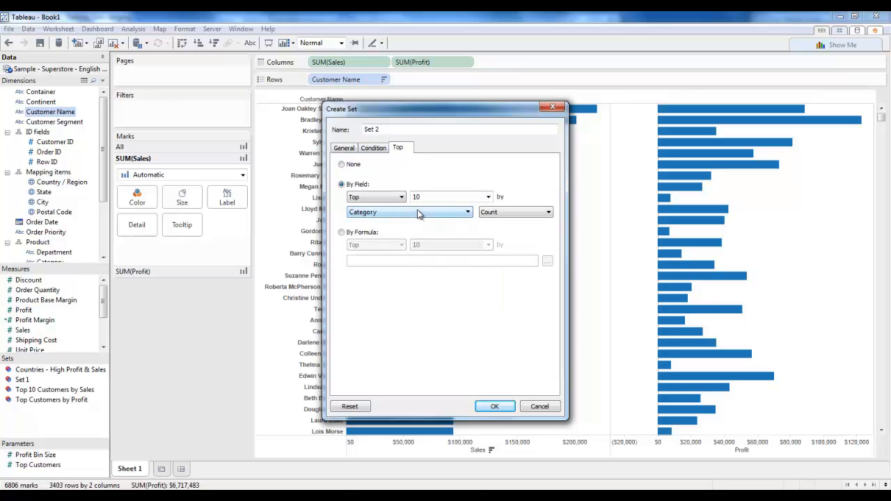
{"action": "left_click", "coordinate": [410, 212]}
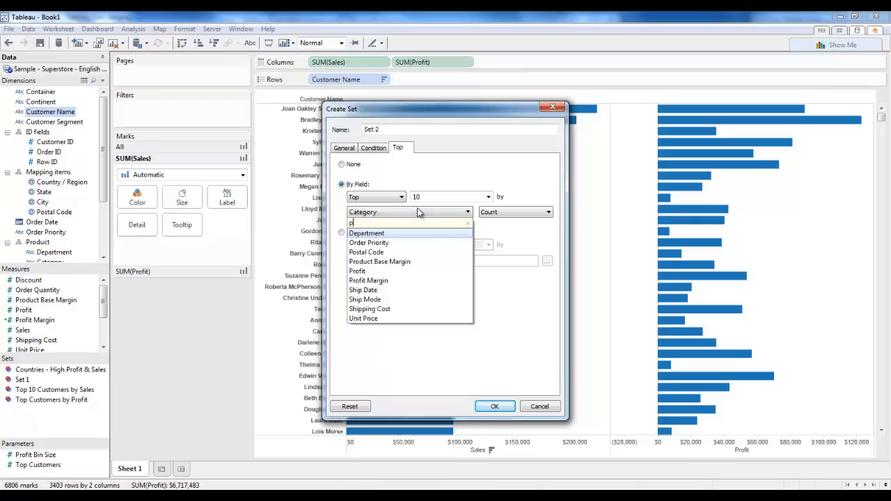
{"action": "type", "text": "rofit"}
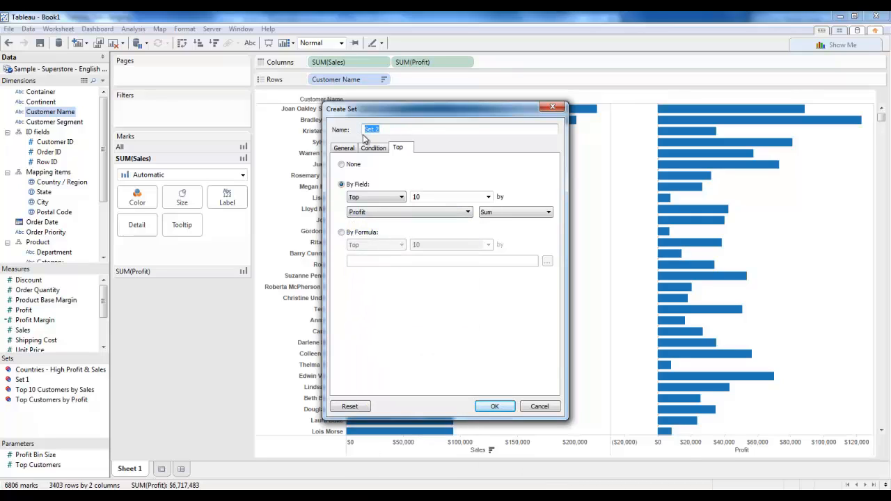
{"action": "left_click", "coordinate": [494, 405]}
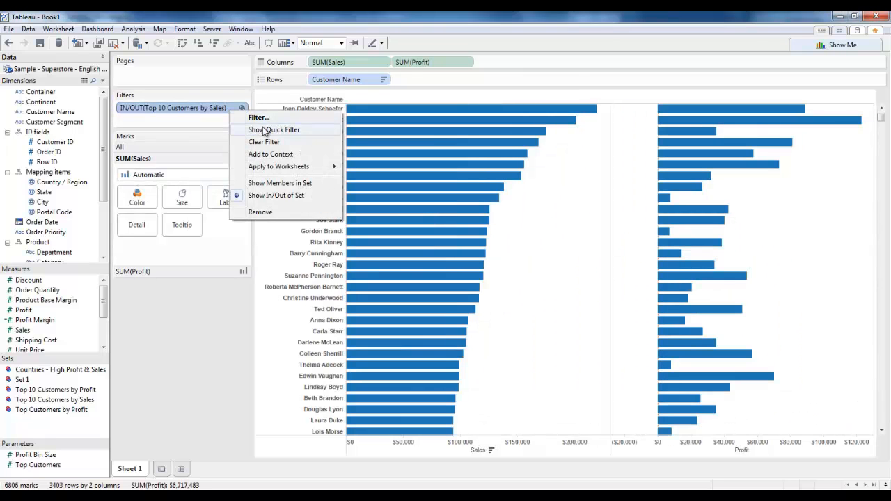
Step: Show an interactive In/Out quick filter for the Top 10 Customers by Sales set
{"action": "left_click", "coordinate": [274, 130]}
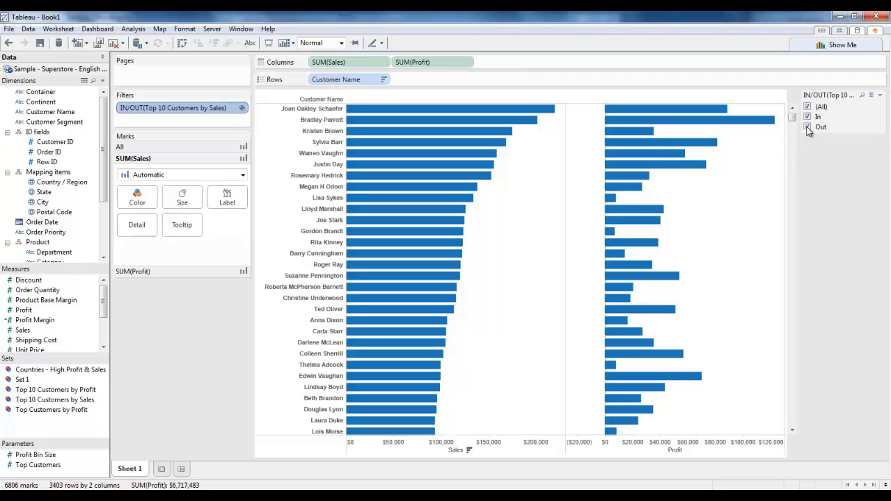
{"action": "left_click", "coordinate": [807, 127]}
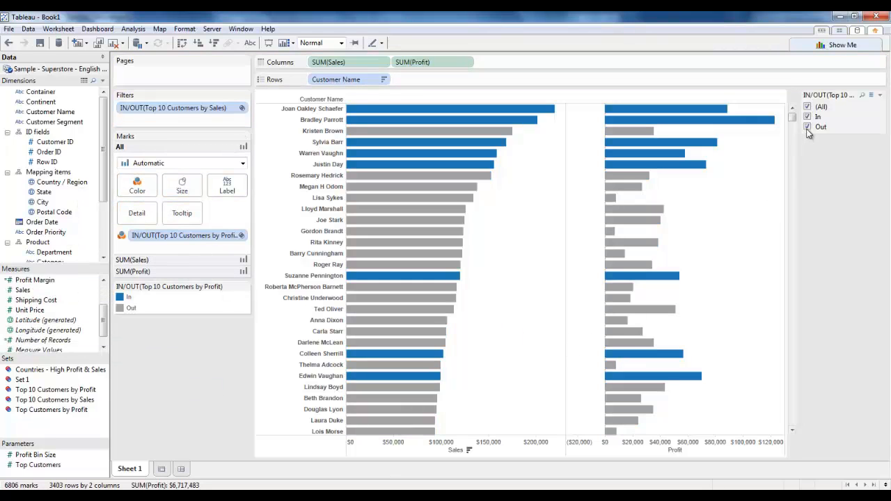
Step: Set the Top 10 Customers by Sales filter to In, keeping only its ten customers
{"action": "left_click", "coordinate": [807, 116]}
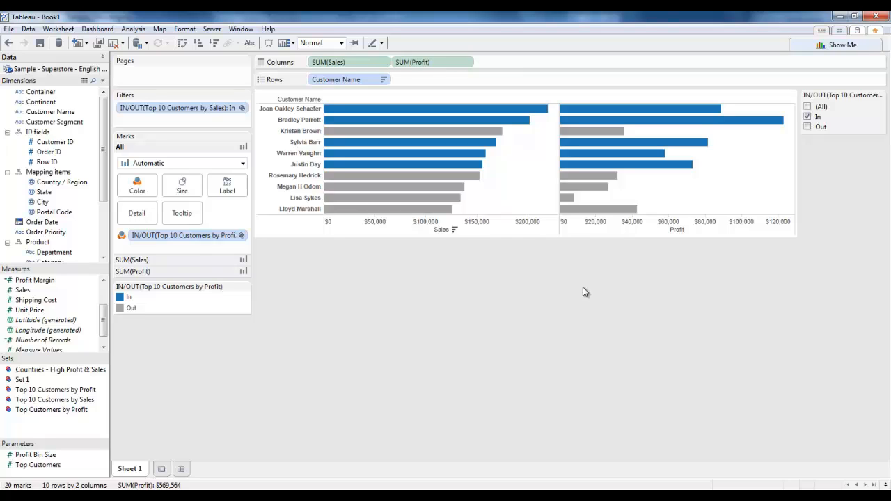
{"action": "mouse_move", "coordinate": [557, 321]}
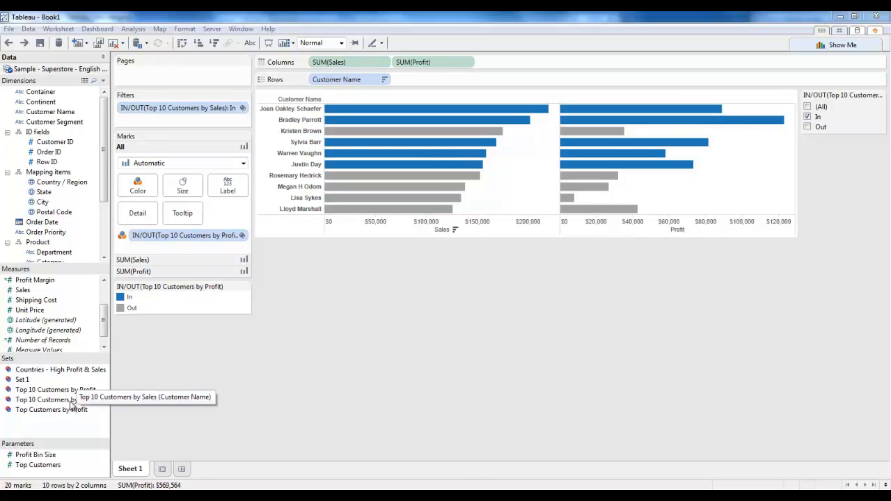
Step: Combine Top 10 Customers by Sales with Top 10 Customers by Profit, excluding shared members
{"action": "right_click", "coordinate": [42, 399]}
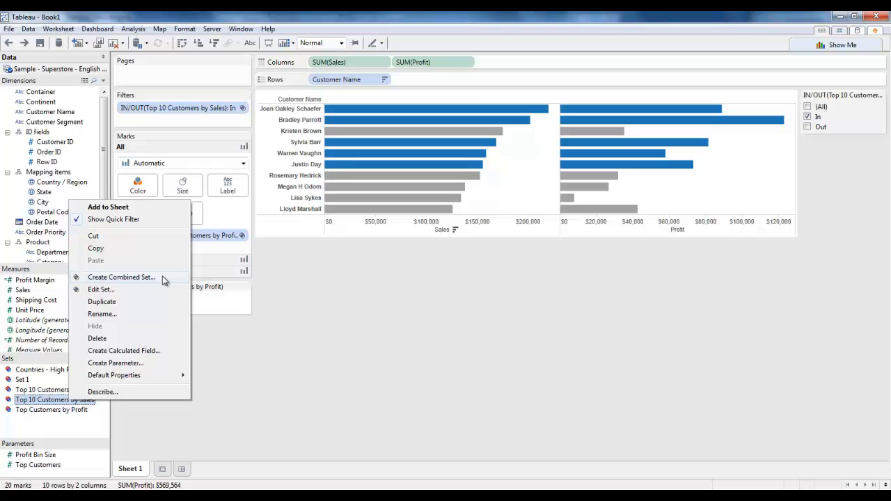
{"action": "left_click", "coordinate": [121, 277]}
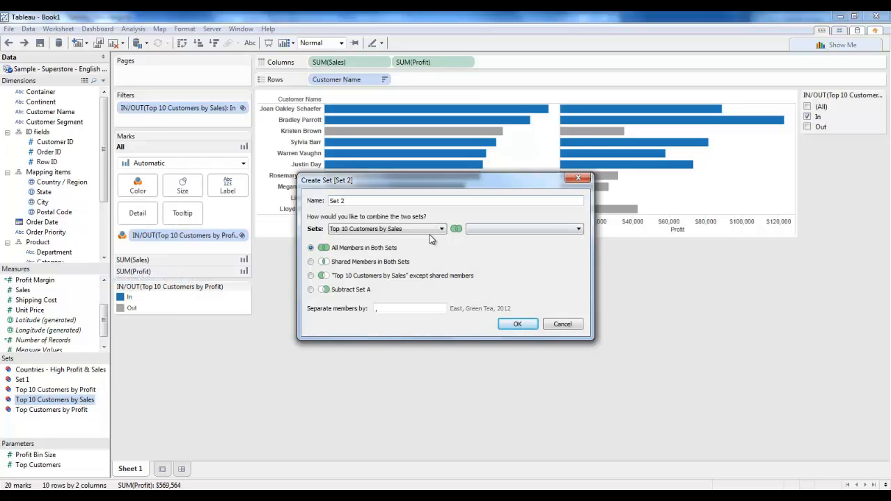
{"action": "mouse_move", "coordinate": [439, 243]}
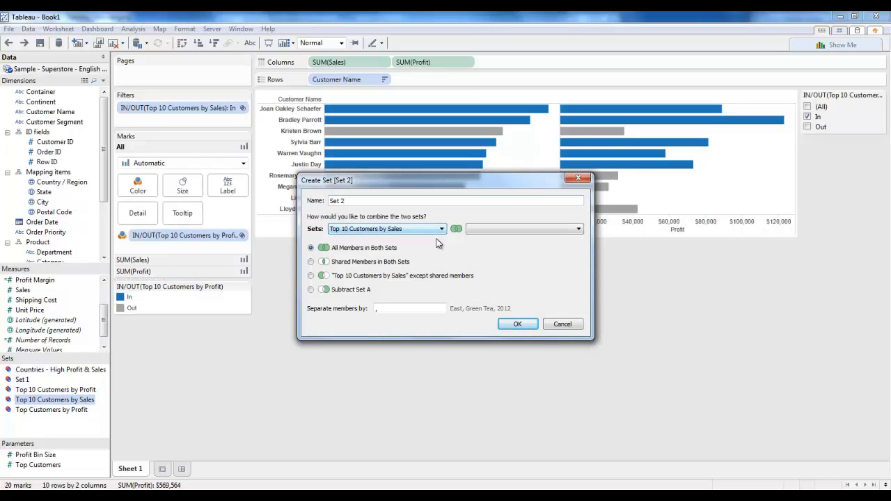
{"action": "left_click", "coordinate": [522, 228]}
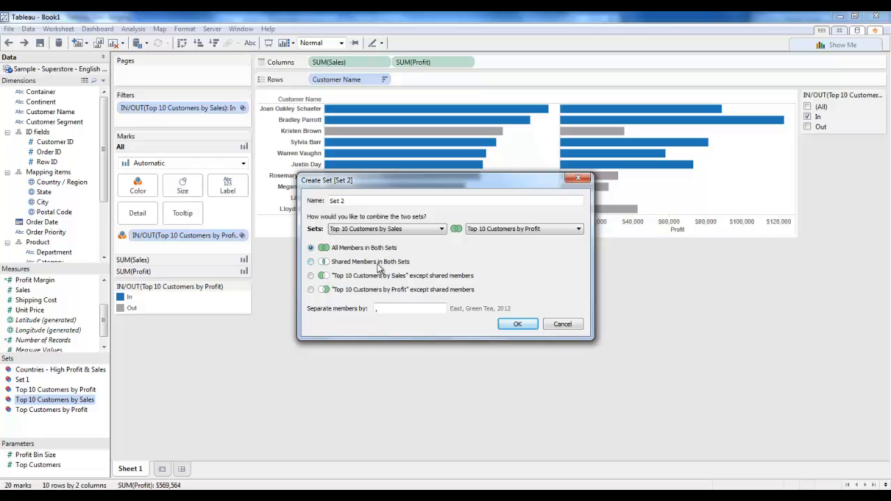
{"action": "left_click", "coordinate": [311, 288]}
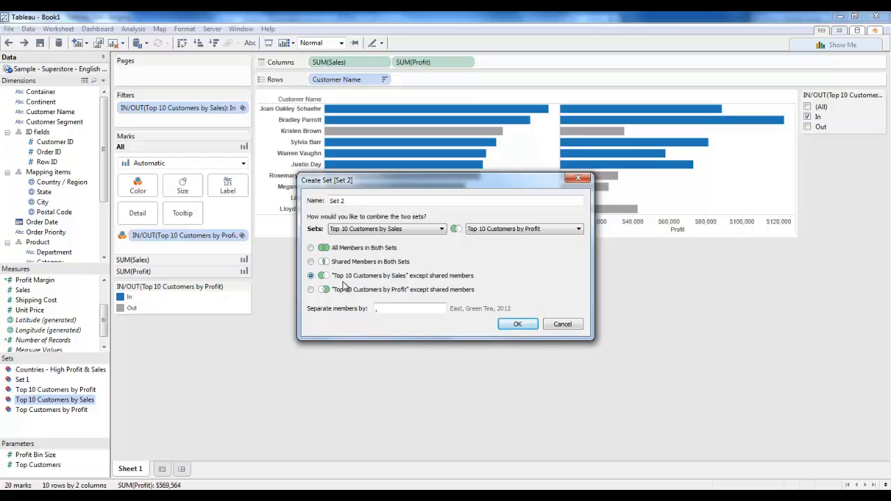
{"action": "mouse_move", "coordinate": [355, 261]}
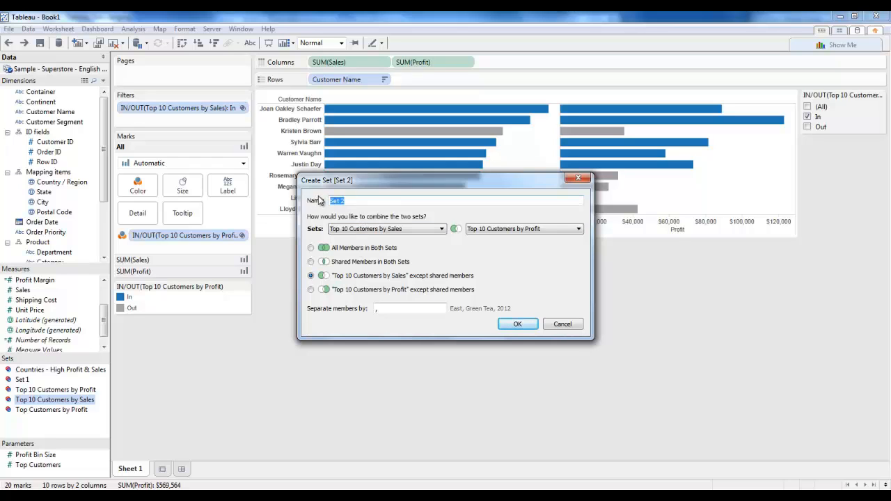
{"action": "left_click", "coordinate": [517, 323]}
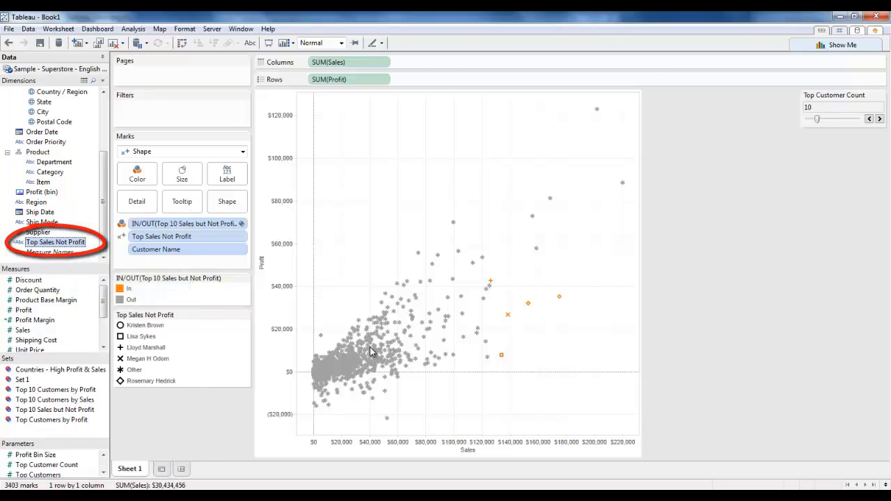
Step: Review and confirm the Top Sales Not Profit calculated field
{"action": "double_click", "coordinate": [55, 241]}
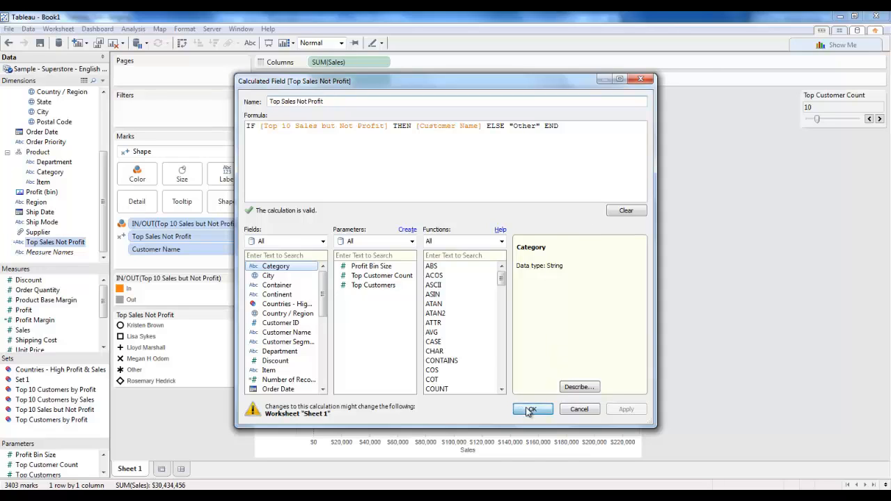
{"action": "left_click", "coordinate": [532, 408]}
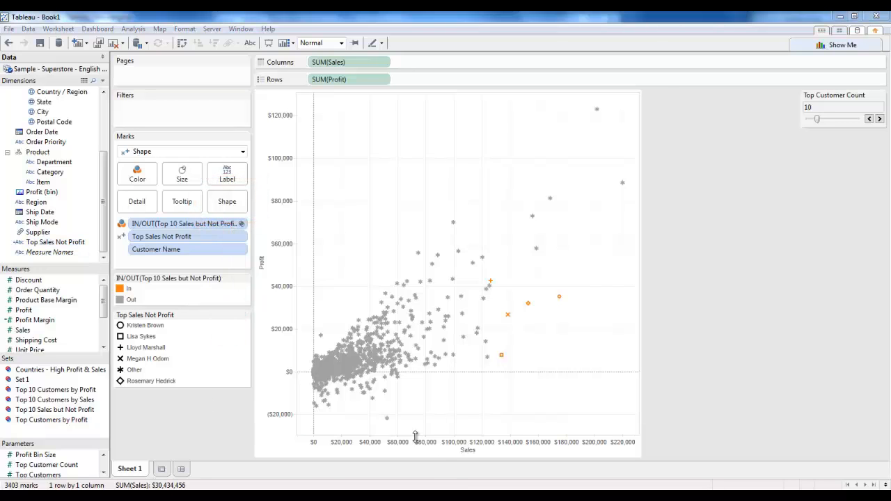
{"action": "right_click", "coordinate": [55, 389]}
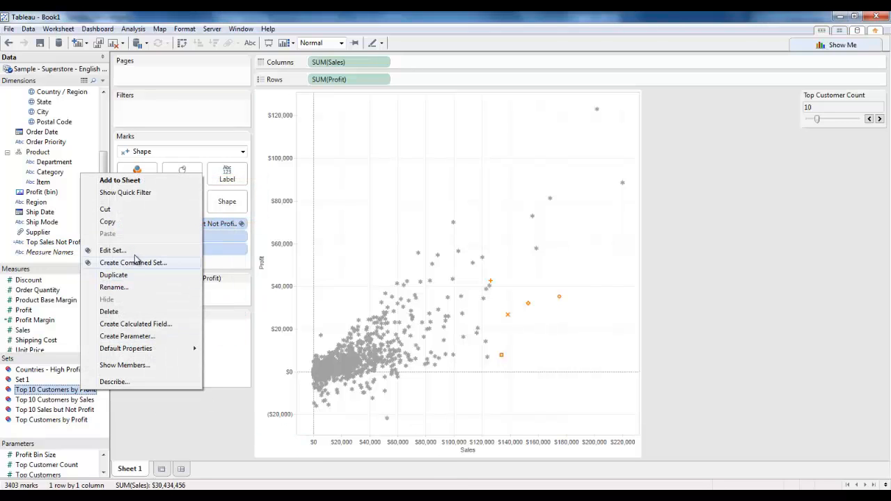
{"action": "left_click", "coordinate": [112, 249]}
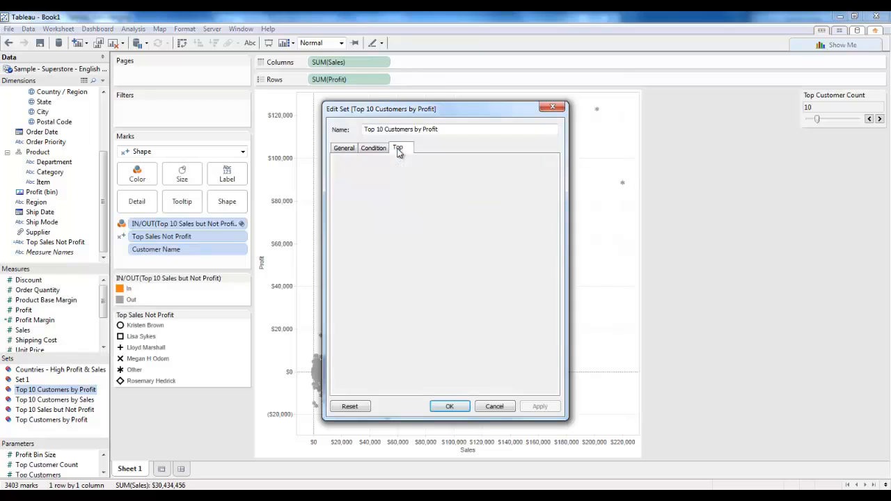
{"action": "left_click", "coordinate": [397, 147]}
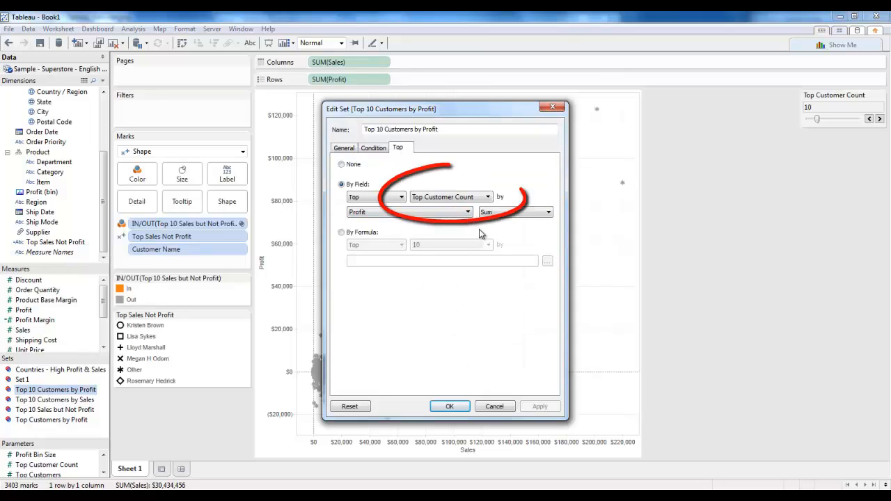
{"action": "left_click", "coordinate": [449, 405]}
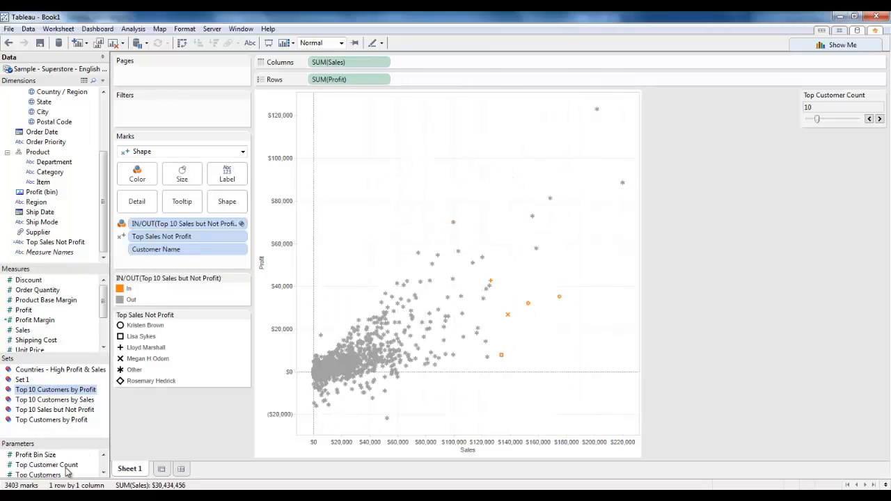
Step: Lower the Top Customer Count parameter down to 3
{"action": "right_click", "coordinate": [47, 464]}
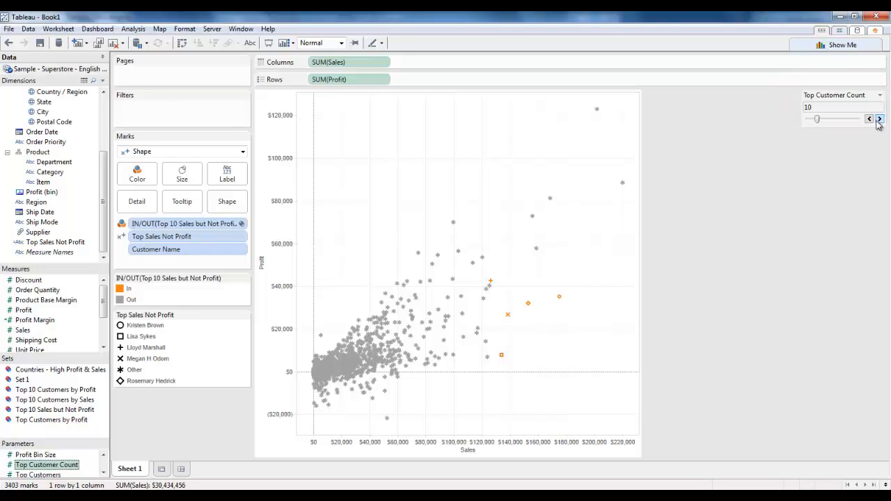
{"action": "left_click", "coordinate": [869, 119]}
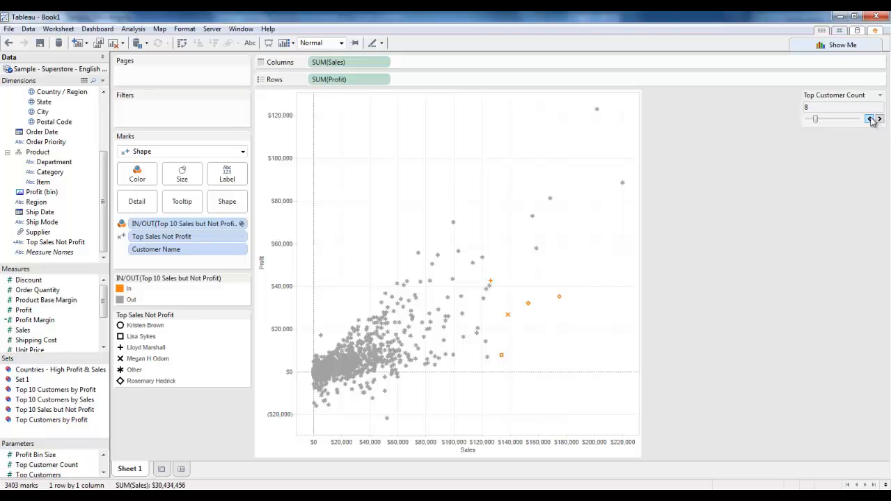
{"action": "left_click", "coordinate": [871, 121]}
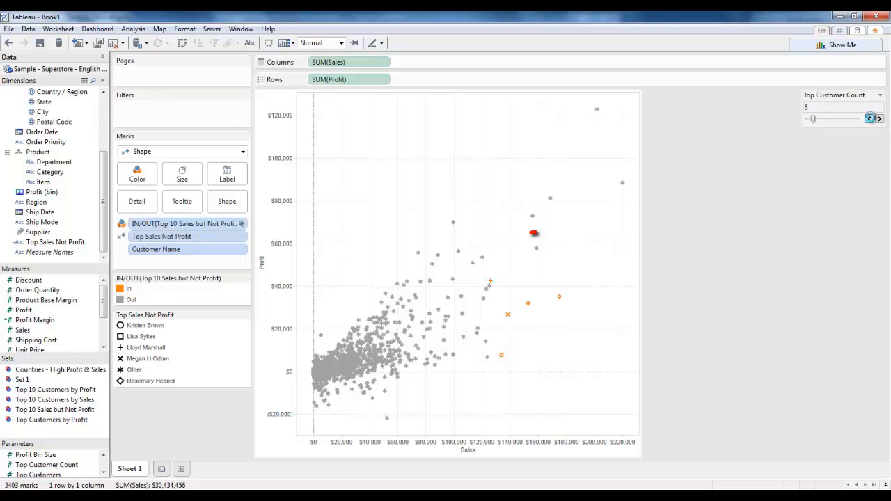
{"action": "left_click", "coordinate": [872, 118]}
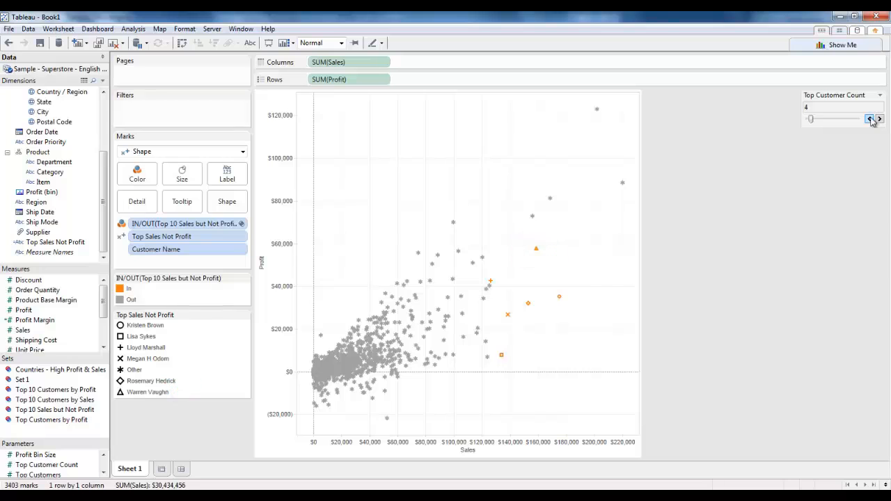
{"action": "left_click", "coordinate": [872, 121]}
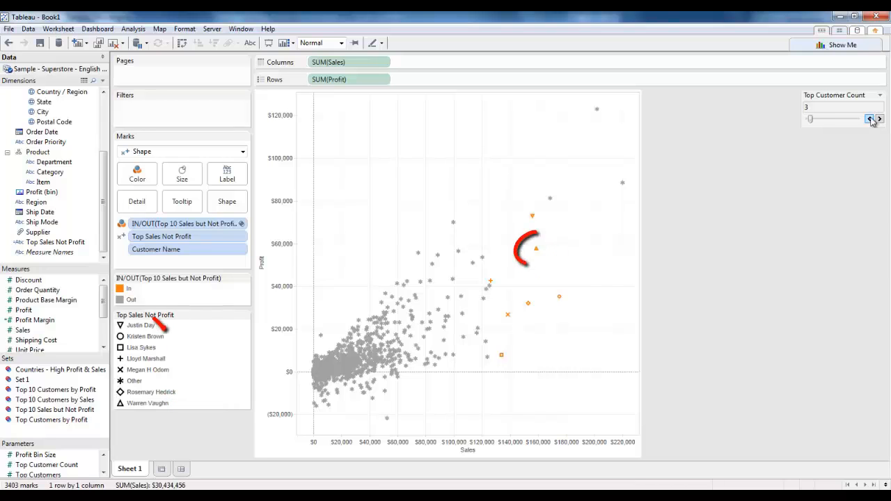